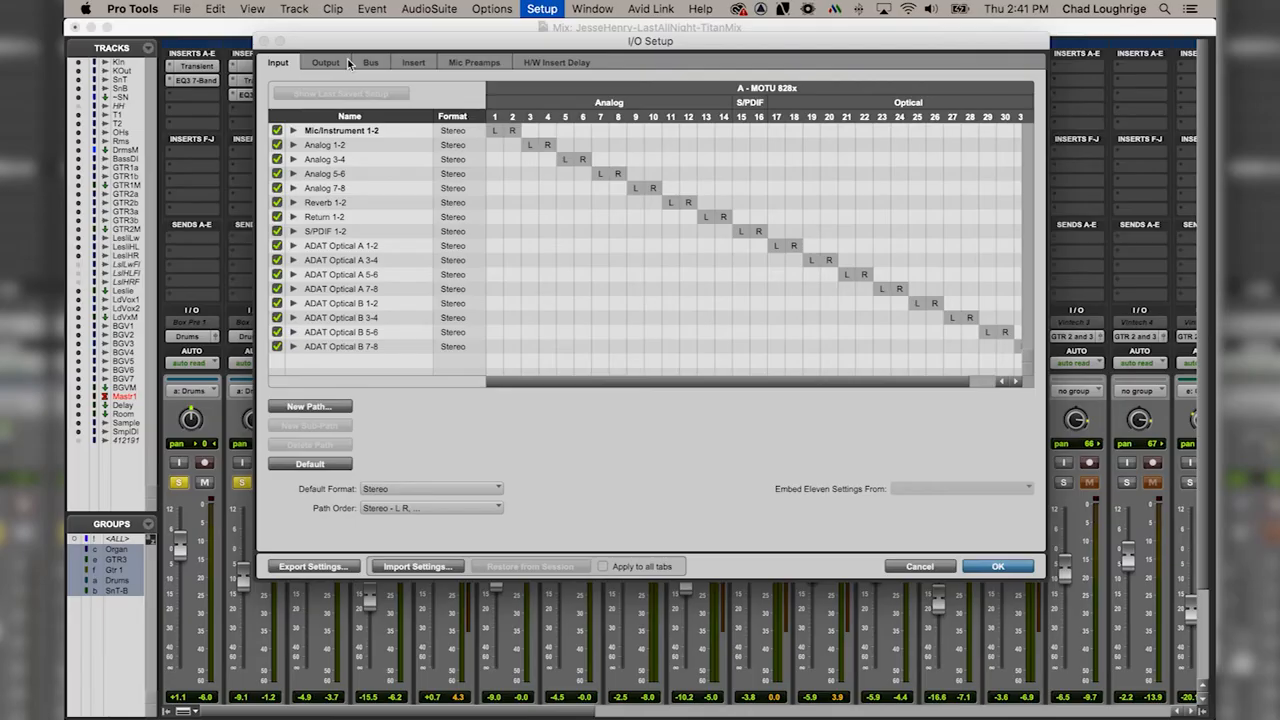
Step: Show the Output paths with stereo analog, S/PDIF and ADAT assignments for the MOTU 828x
click(324, 62)
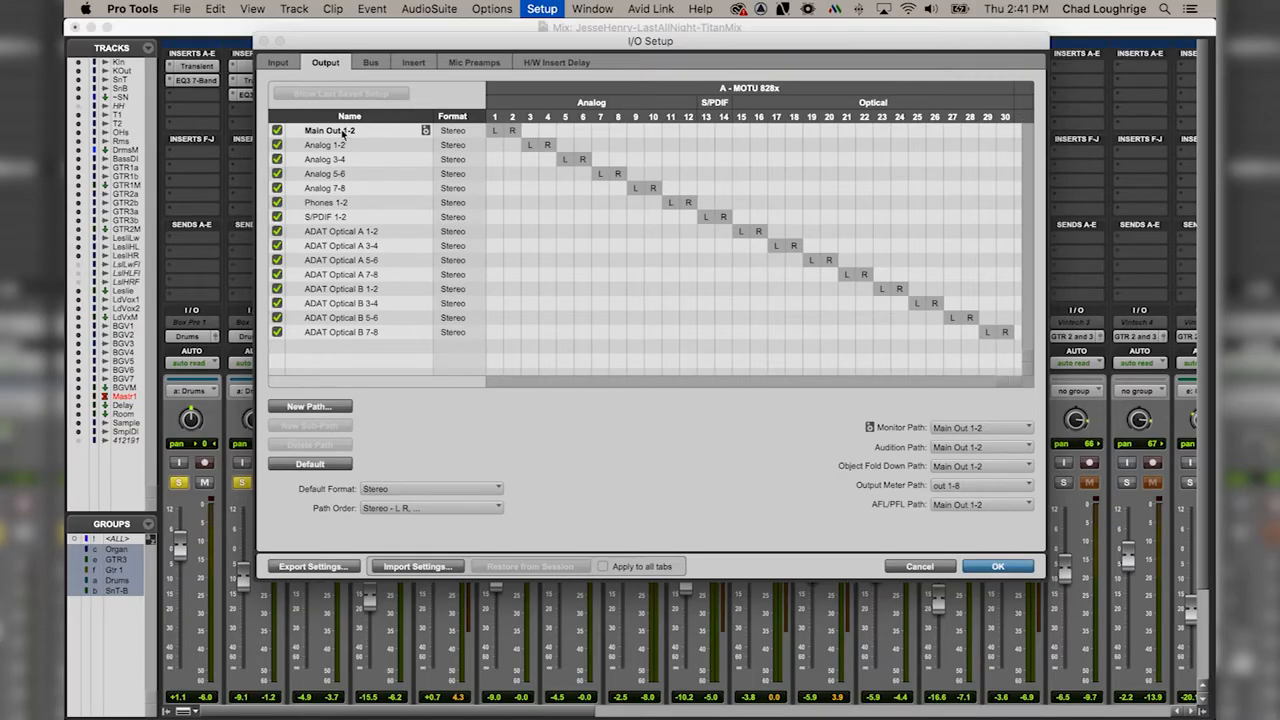